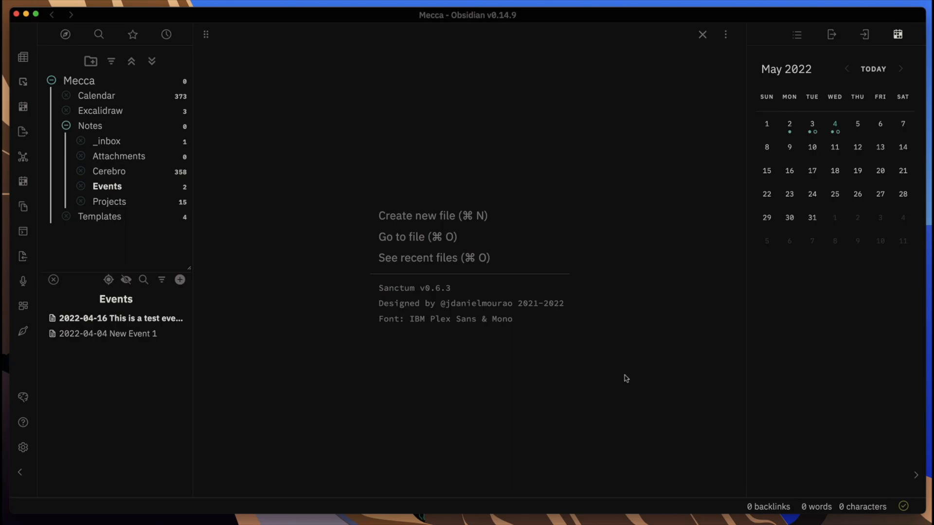
pyautogui.moveTo(209, 377)
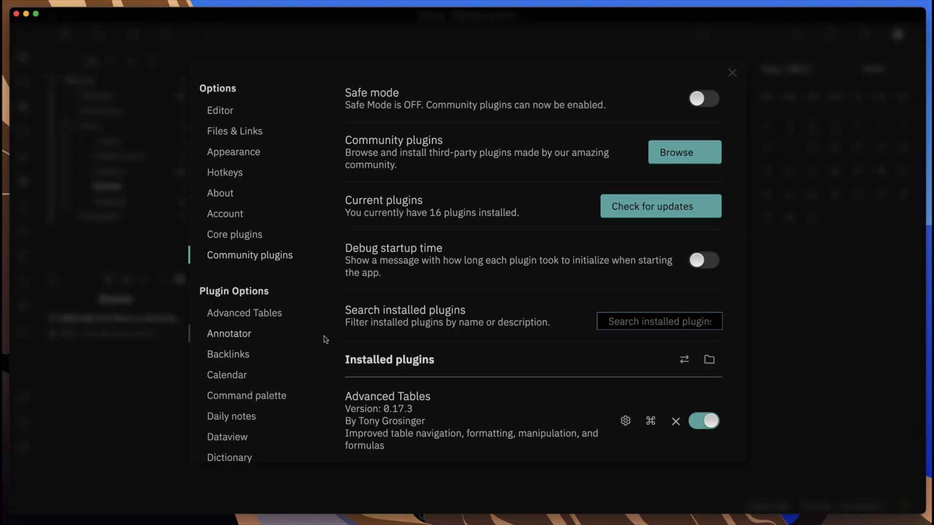
# Scroll the community plugins settings sidebar down to Full Calendar's options
pyautogui.scroll(-3)
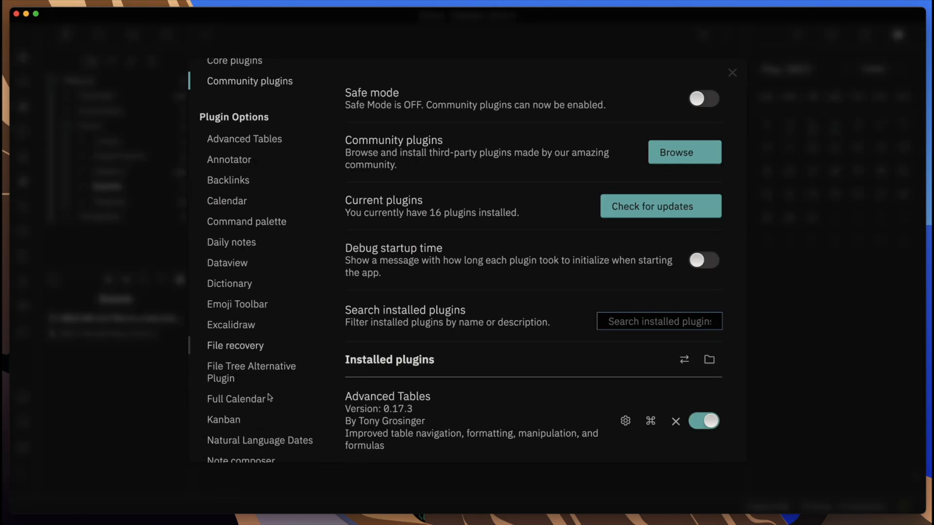
# Show Full Calendar's settings with its Events folder, Outlook and Google calendars
pyautogui.click(236, 395)
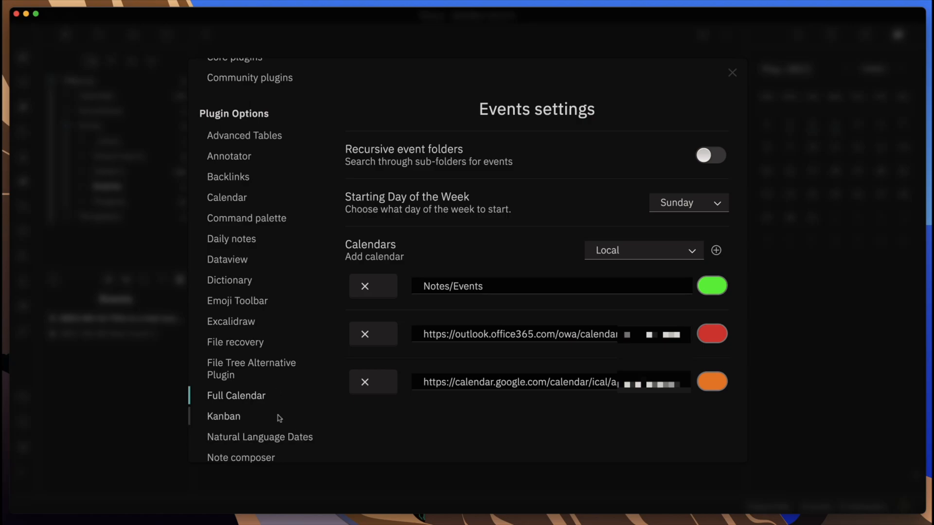
pyautogui.moveTo(255, 398)
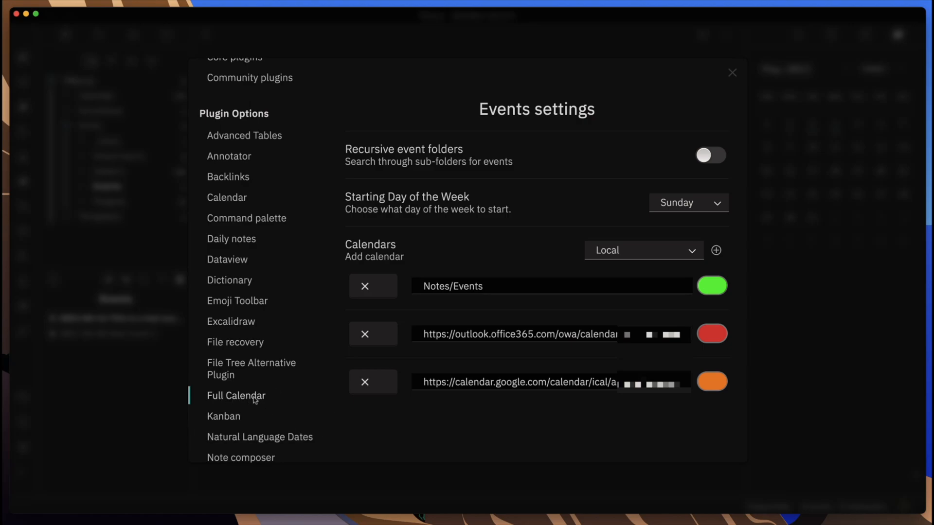
pyautogui.moveTo(521, 146)
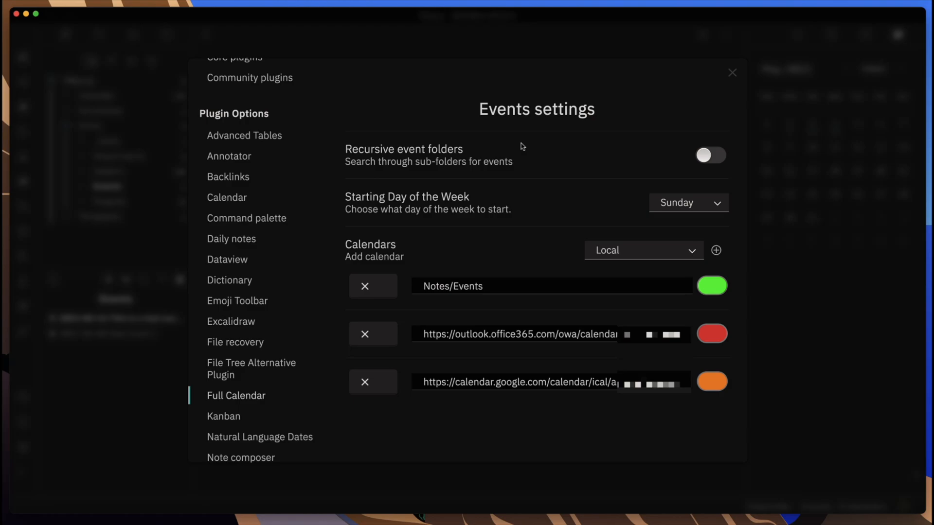
pyautogui.moveTo(499, 202)
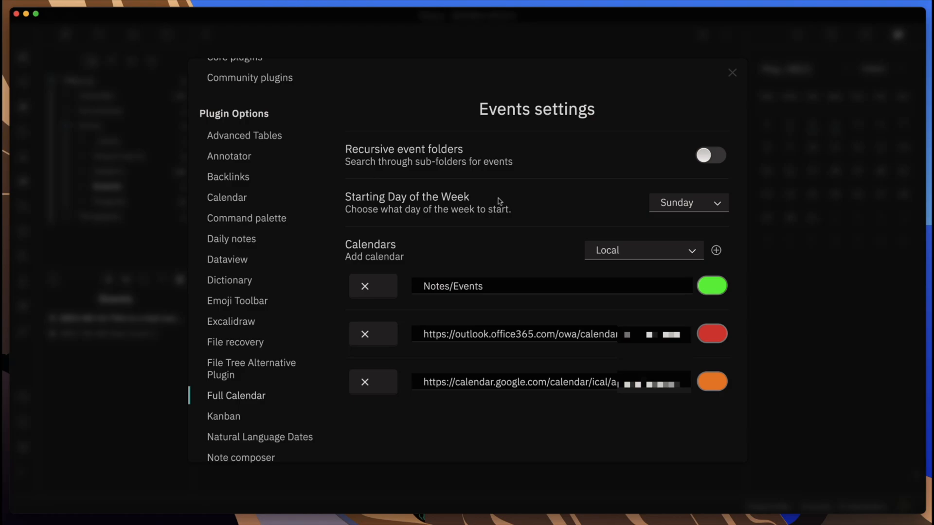
pyautogui.moveTo(498, 180)
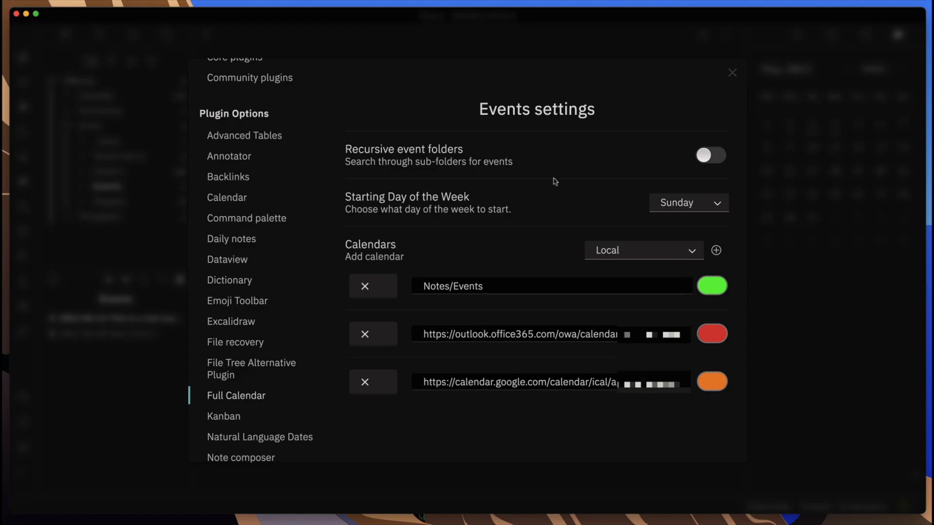
pyautogui.moveTo(552, 164)
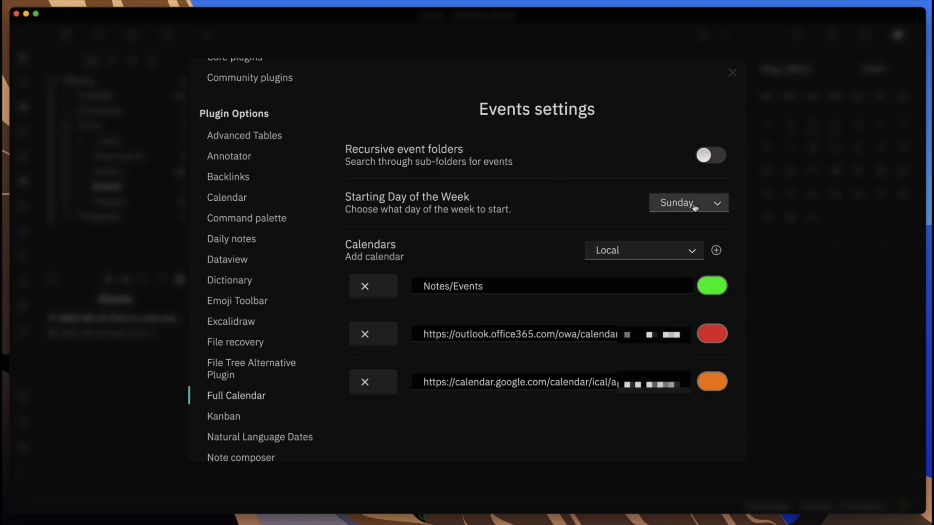
# Set Full Calendar's Starting Day of the Week to Monday
pyautogui.click(688, 203)
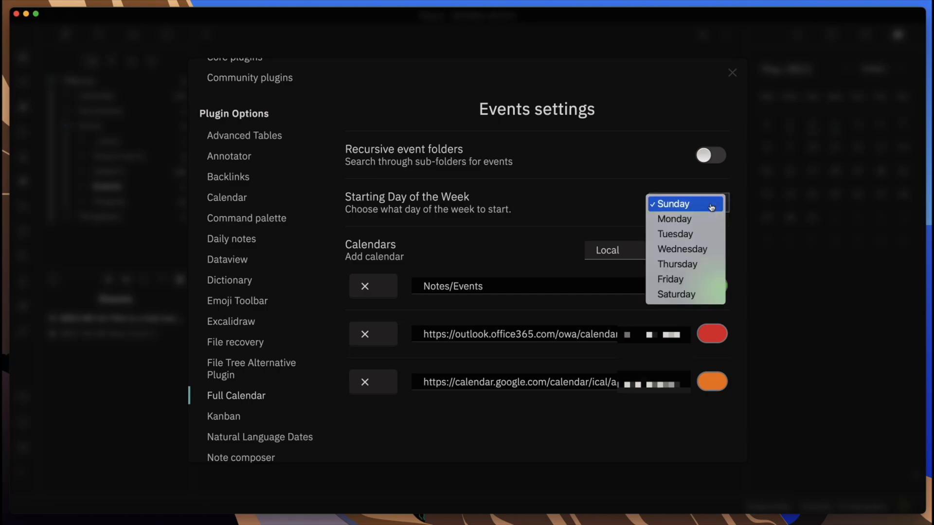
pyautogui.moveTo(641, 208)
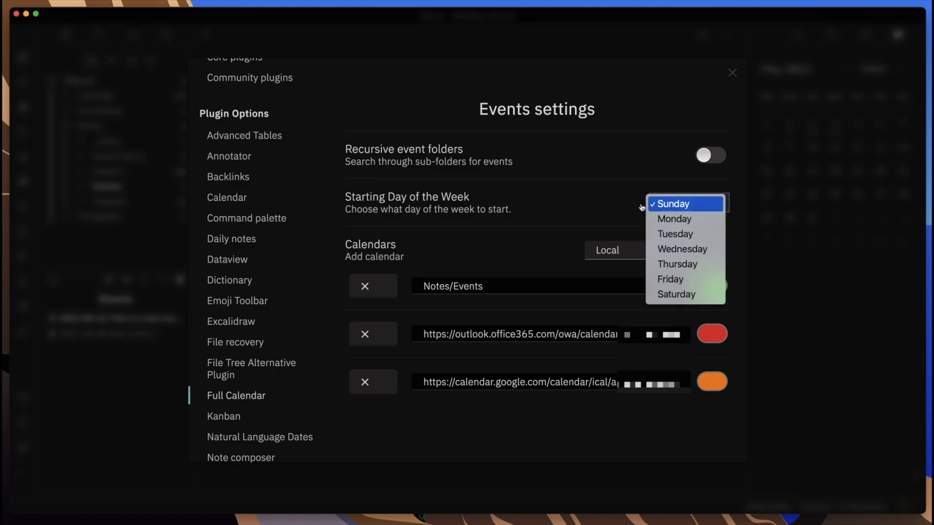
pyautogui.click(675, 218)
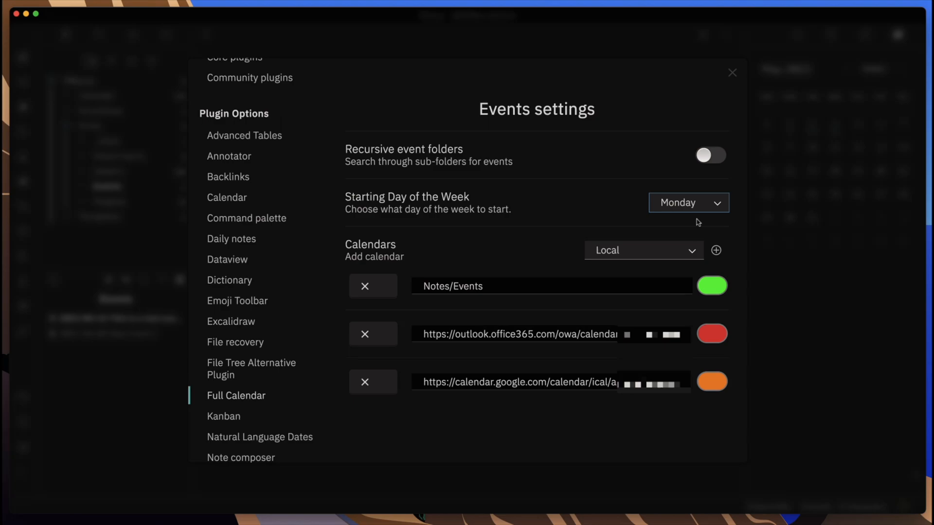
pyautogui.moveTo(582, 203)
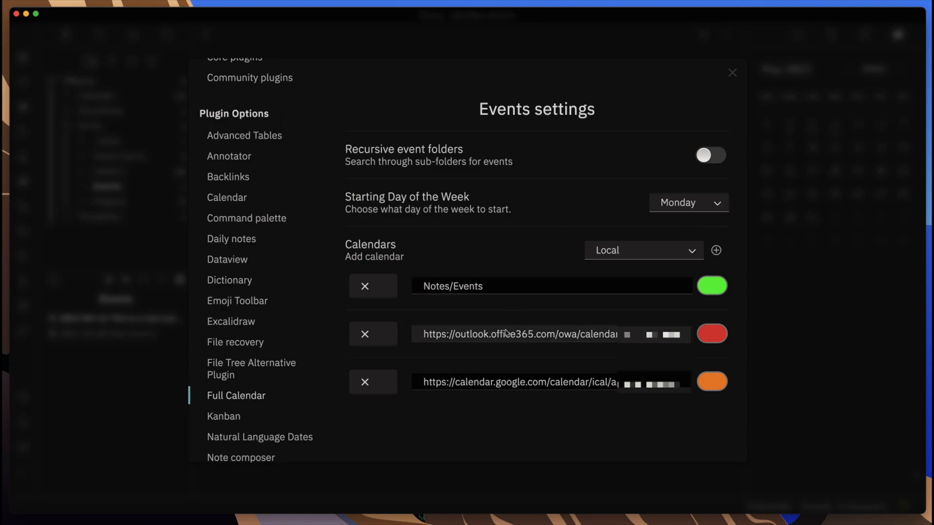
pyautogui.moveTo(532, 260)
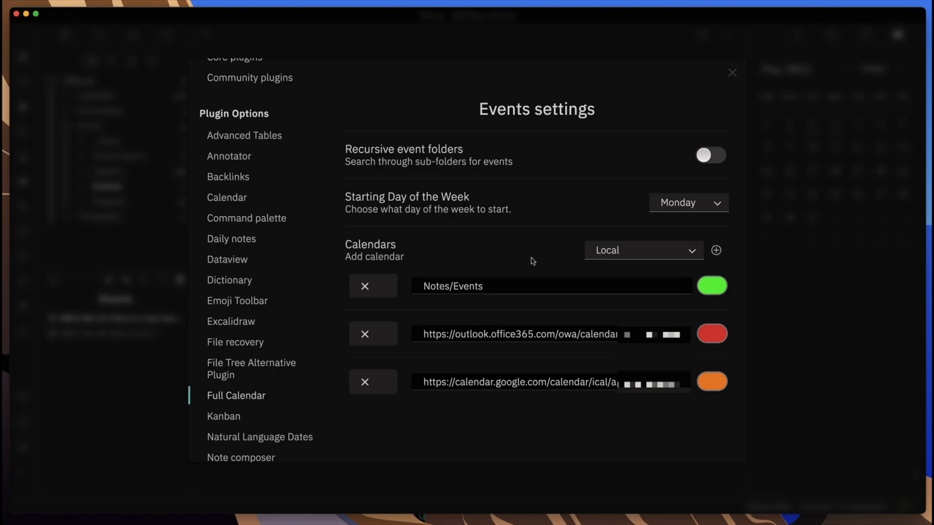
pyautogui.click(643, 250)
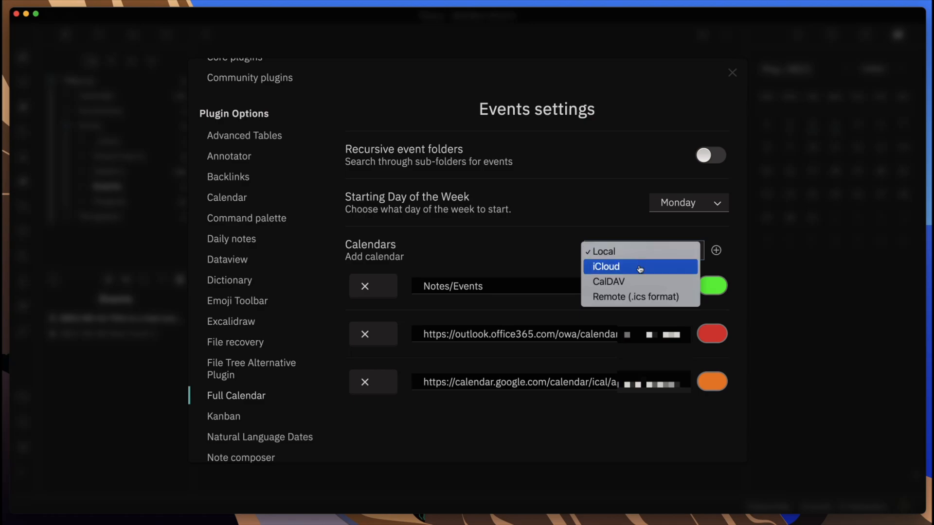
pyautogui.moveTo(635, 296)
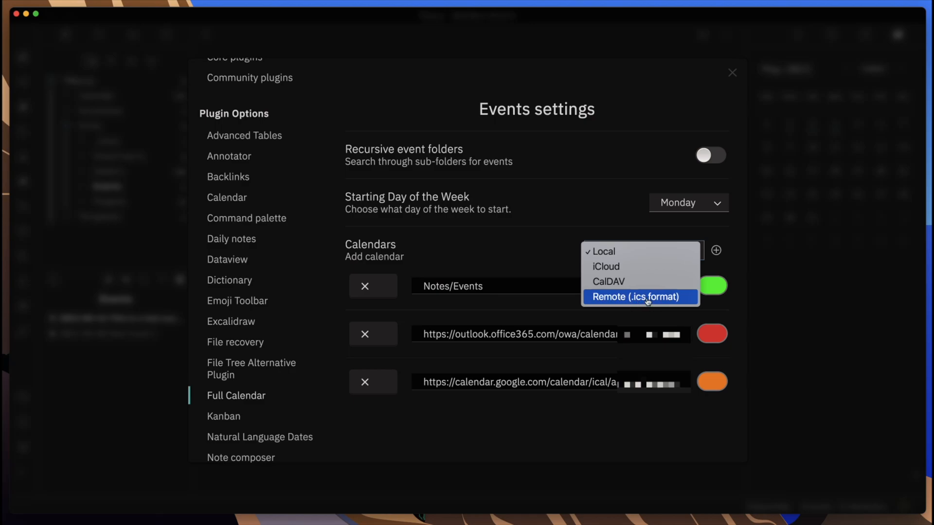
pyautogui.moveTo(607, 282)
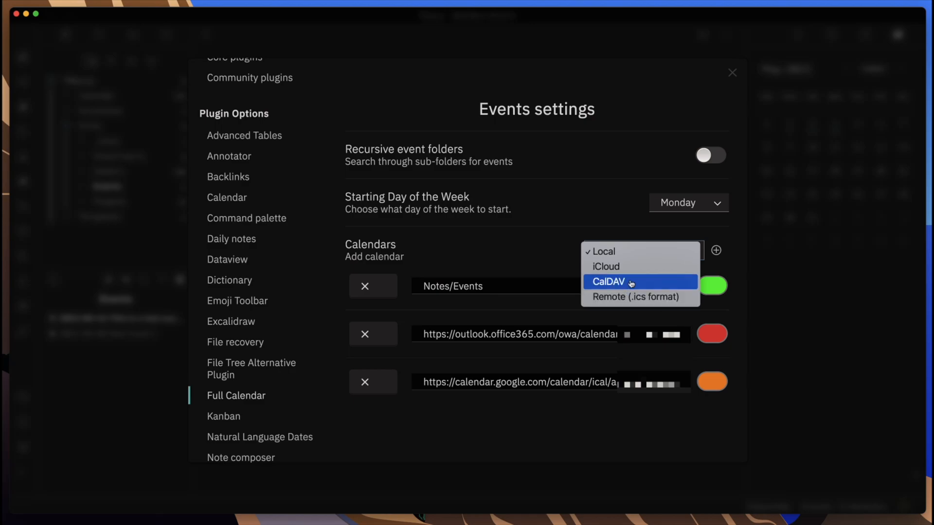
pyautogui.moveTo(602, 251)
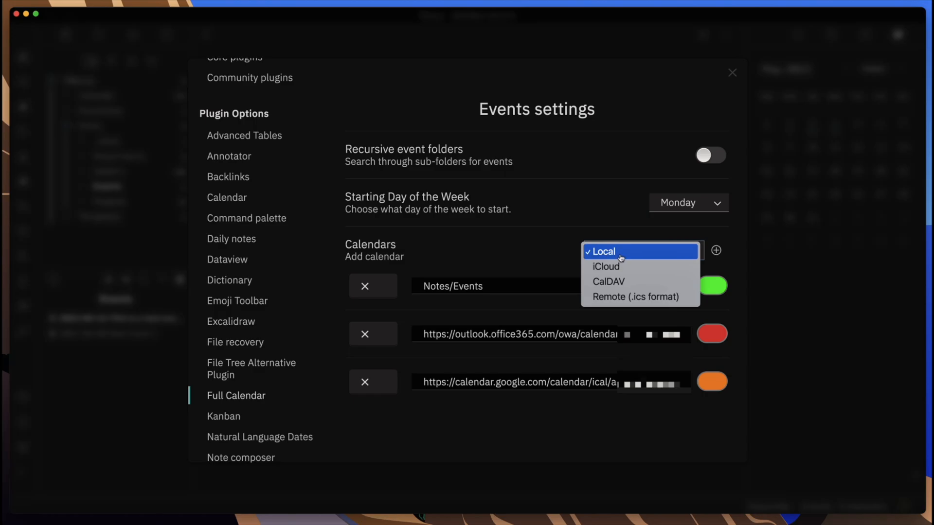
pyautogui.click(602, 251)
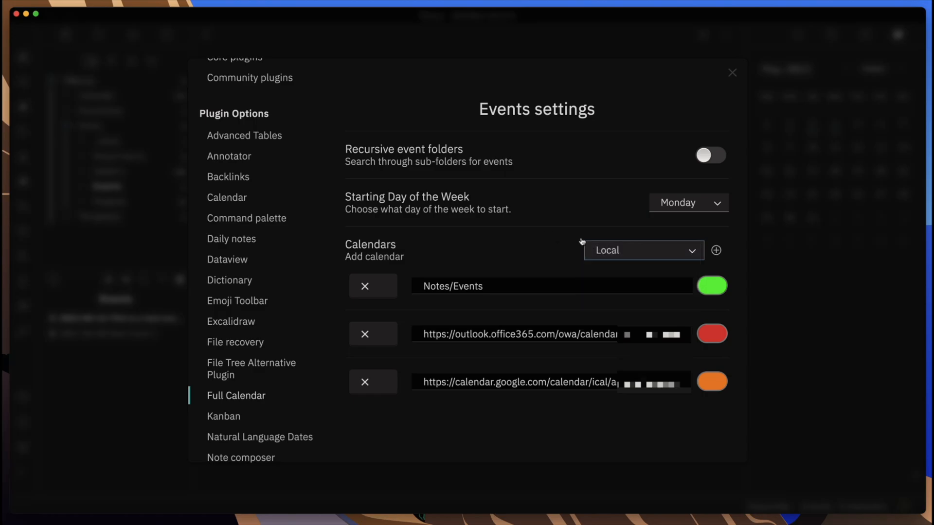
pyautogui.click(716, 250)
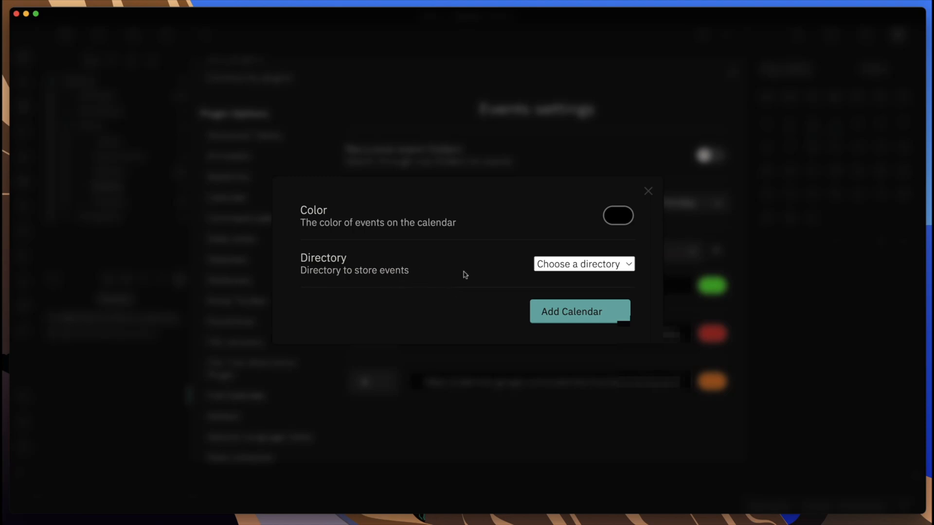
pyautogui.moveTo(622, 223)
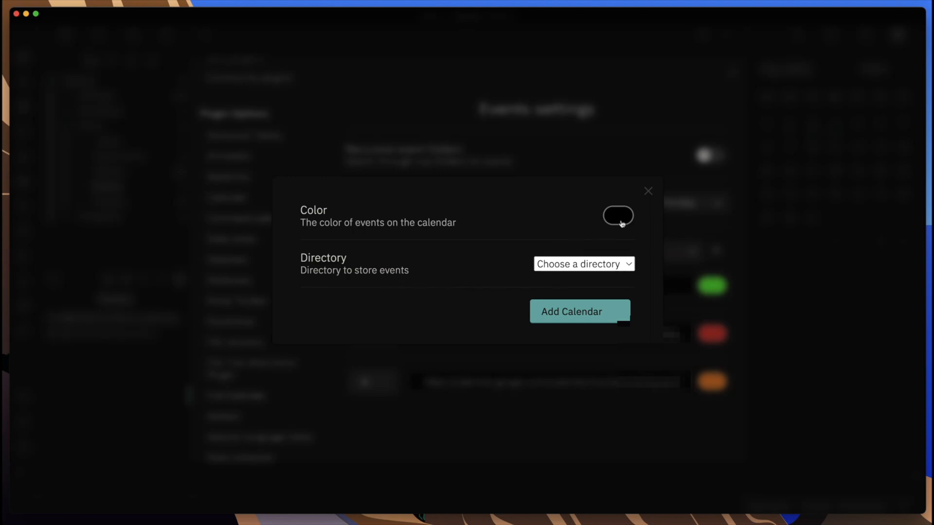
pyautogui.click(618, 215)
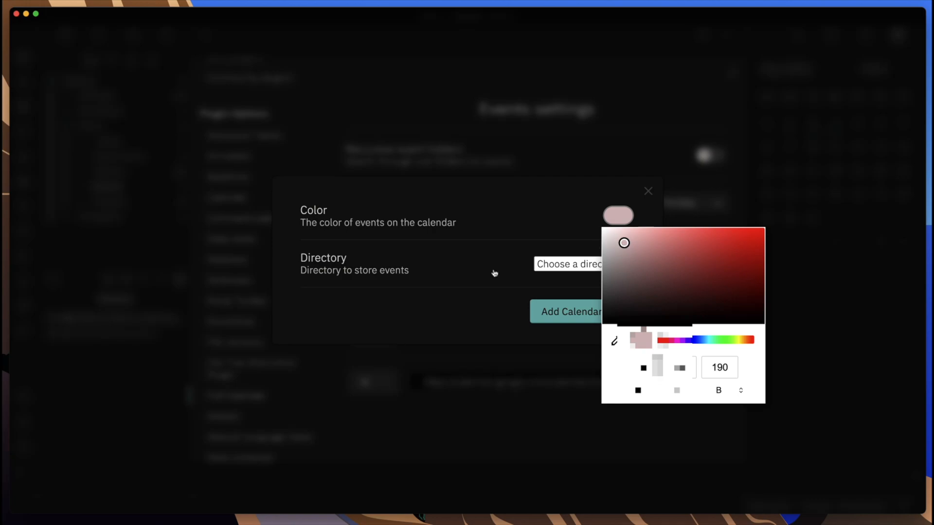
pyautogui.click(517, 279)
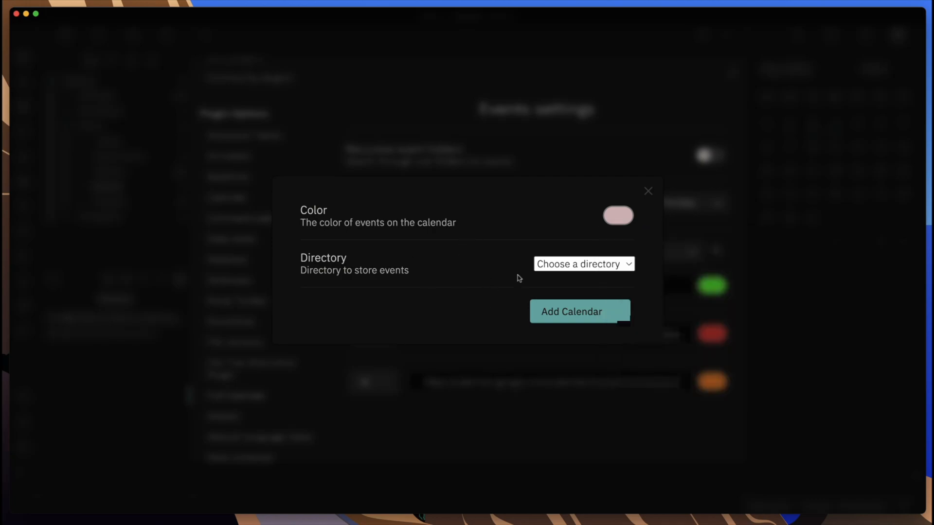
pyautogui.click(583, 264)
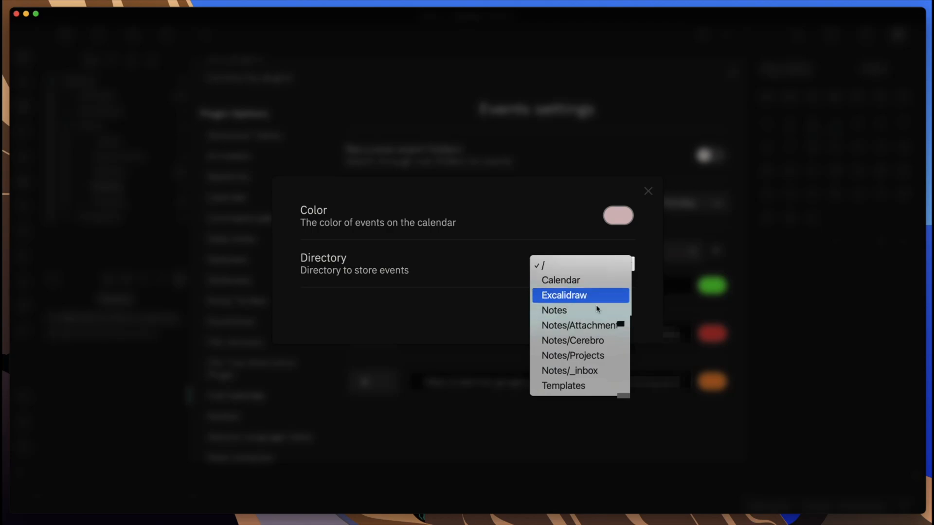
pyautogui.moveTo(579, 325)
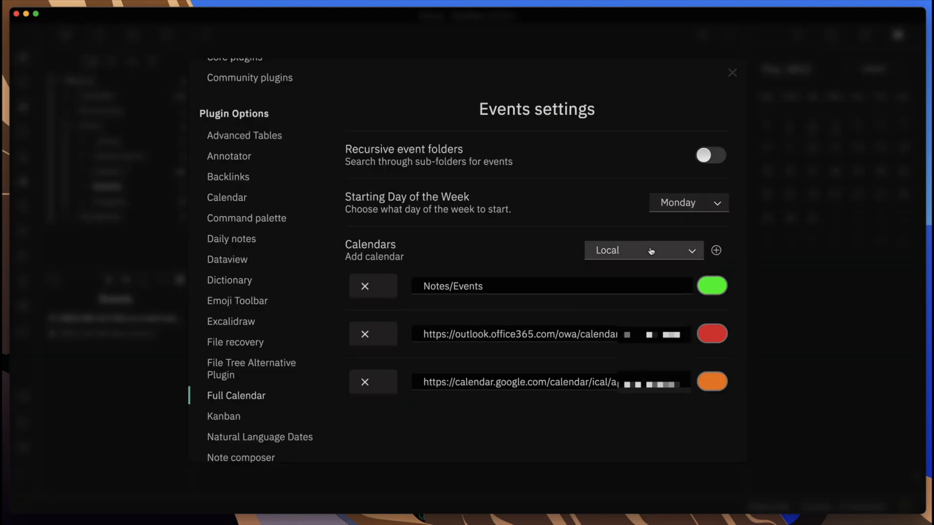
# Choose Remote (.ics format) as the calendar type and start a new calendar
pyautogui.click(643, 250)
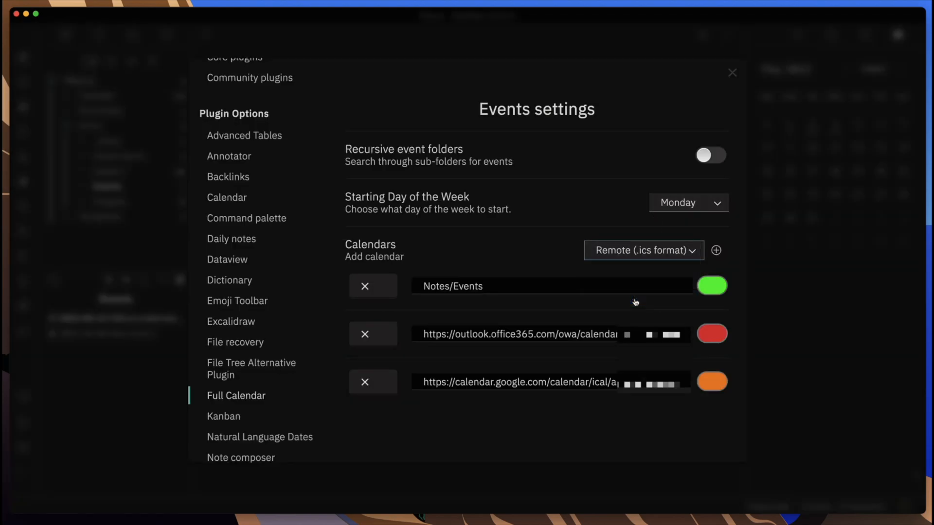
pyautogui.moveTo(716, 250)
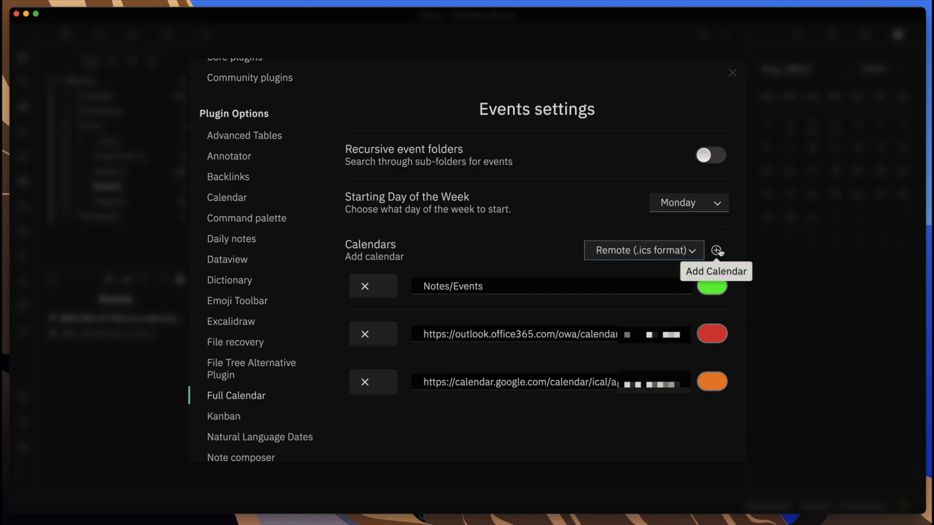
pyautogui.click(717, 250)
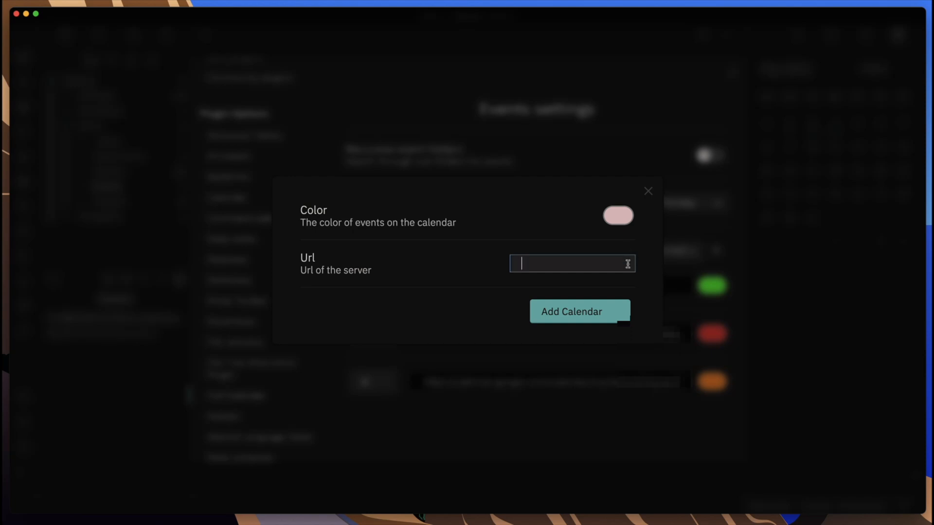
# Submit the remote calendar form with an empty Url, triggering the required-field warning
pyautogui.click(579, 311)
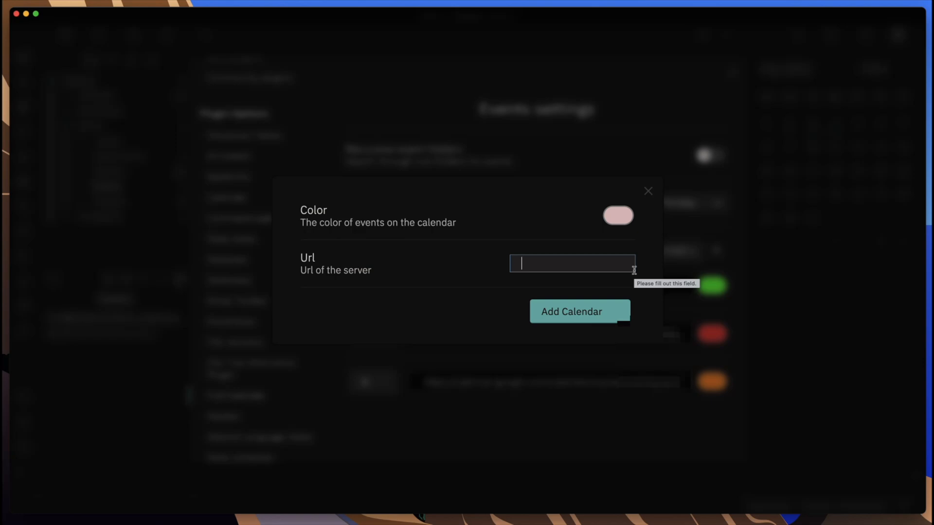
pyautogui.moveTo(583, 268)
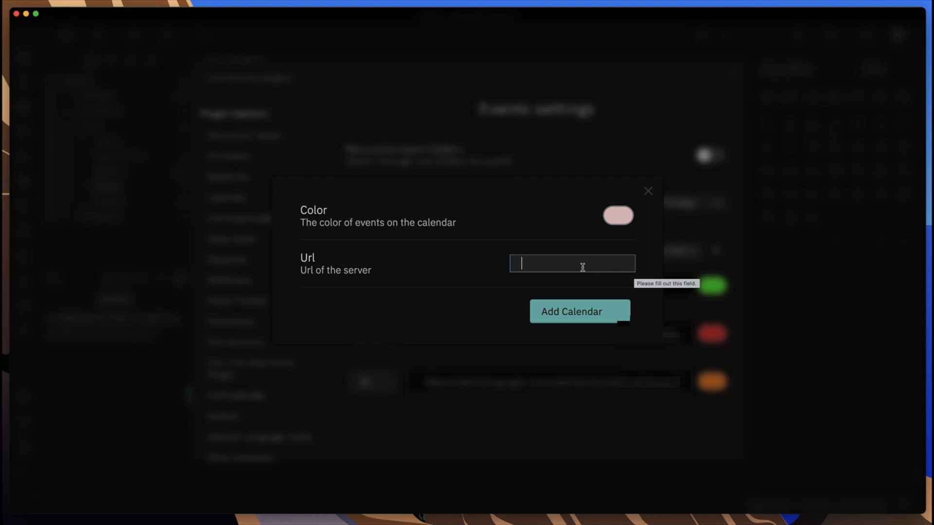
pyautogui.moveTo(624, 257)
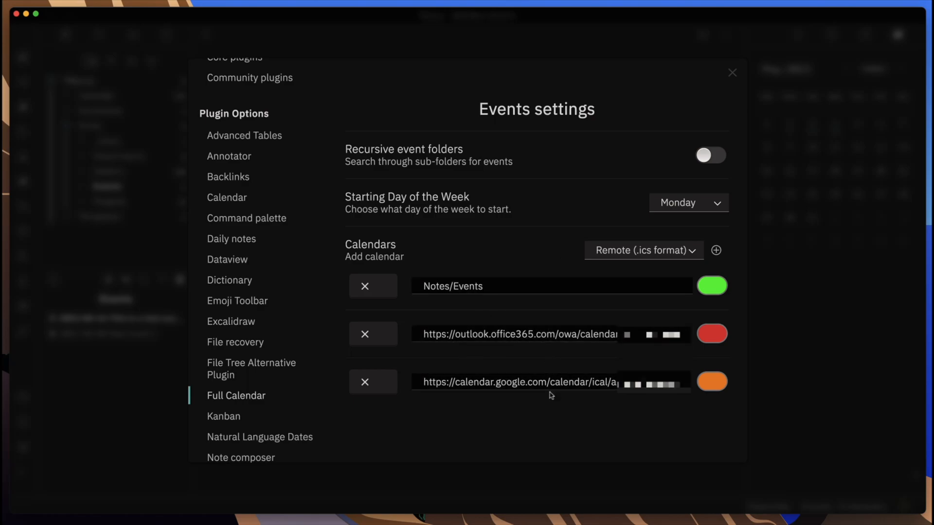
pyautogui.moveTo(586, 317)
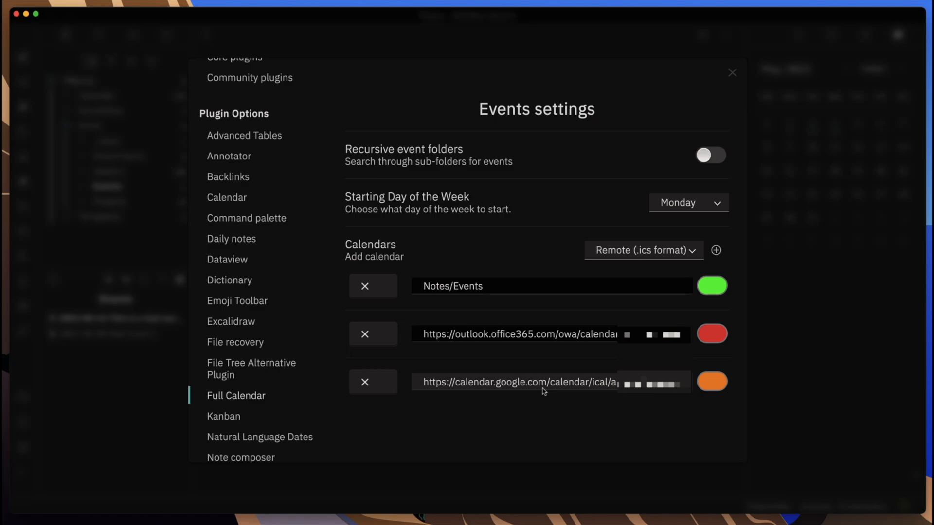
# Open the Full Calendar view on the week of May 2–8, 2022
pyautogui.click(732, 72)
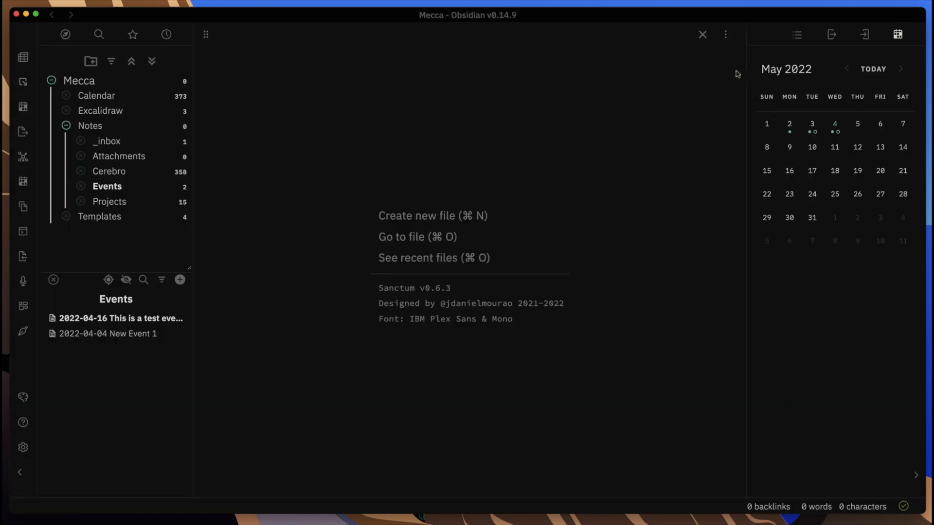
pyautogui.moveTo(23, 107)
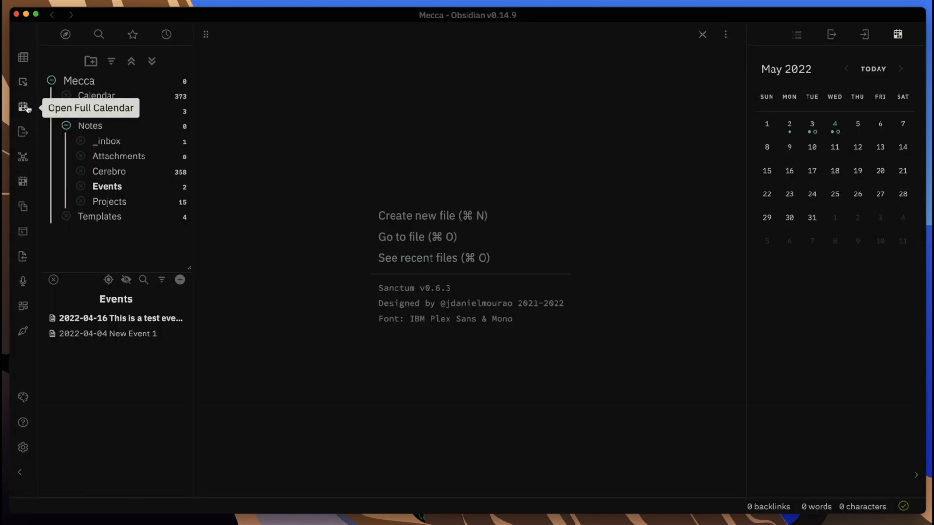
pyautogui.click(24, 107)
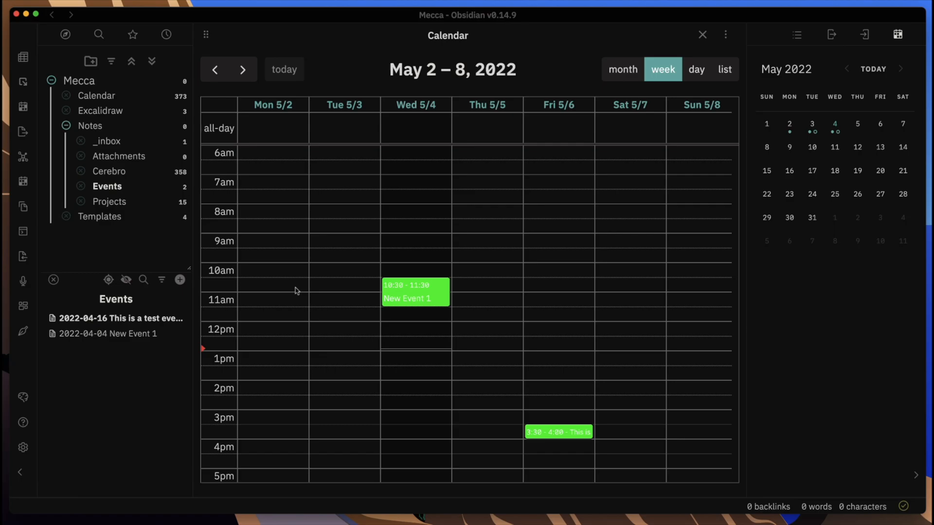
pyautogui.moveTo(429, 274)
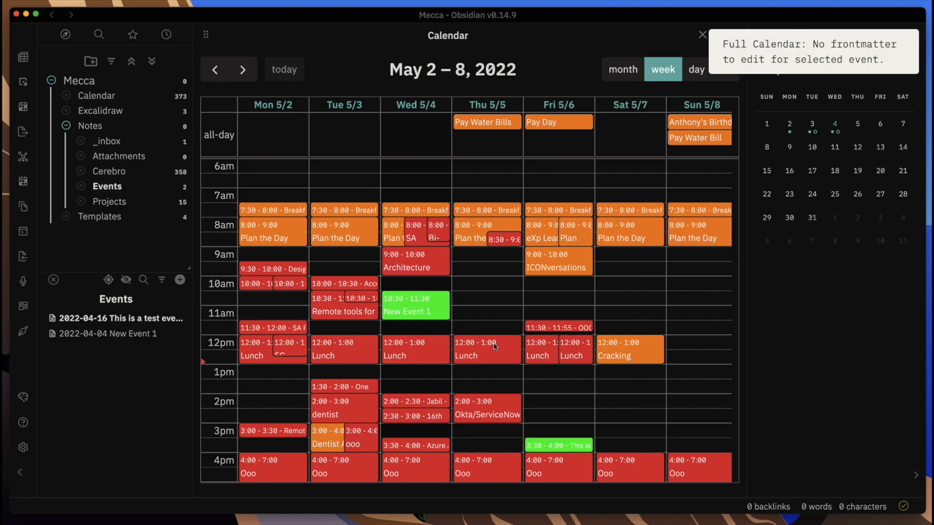
pyautogui.moveTo(477, 355)
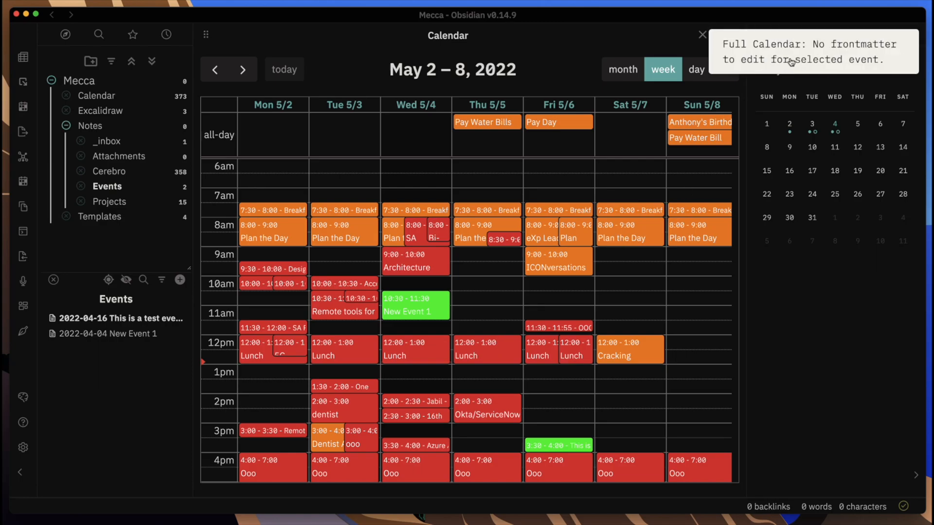
pyautogui.moveTo(779, 100)
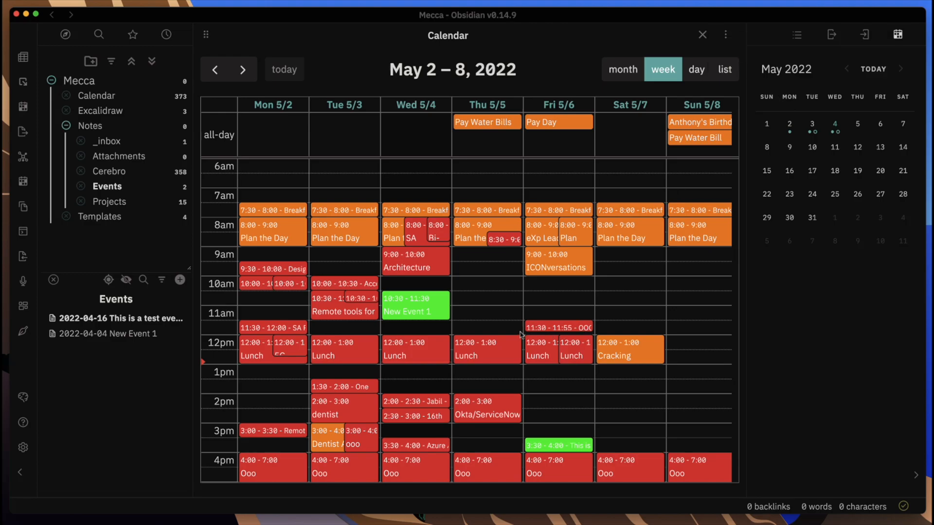
# Open the New Event 1 note once remote Outlook and Google events load
pyautogui.click(415, 305)
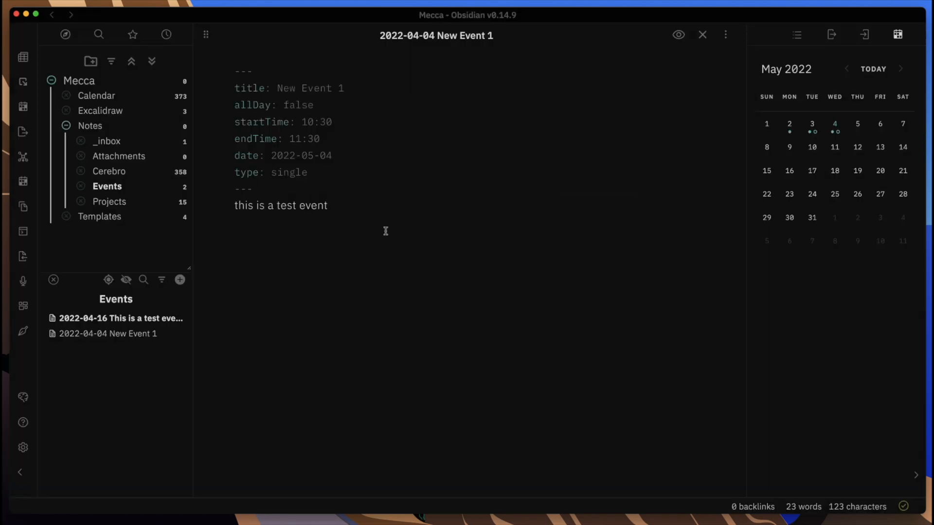
# Select New Event 1's frontmatter block, from title through type
pyautogui.moveTo(234, 122); pyautogui.dragTo(250, 189)
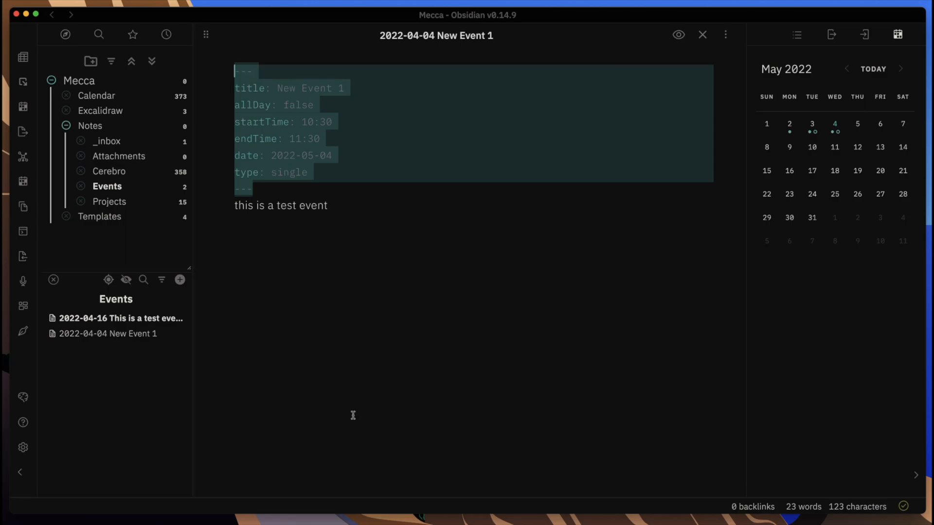
pyautogui.moveTo(261, 274)
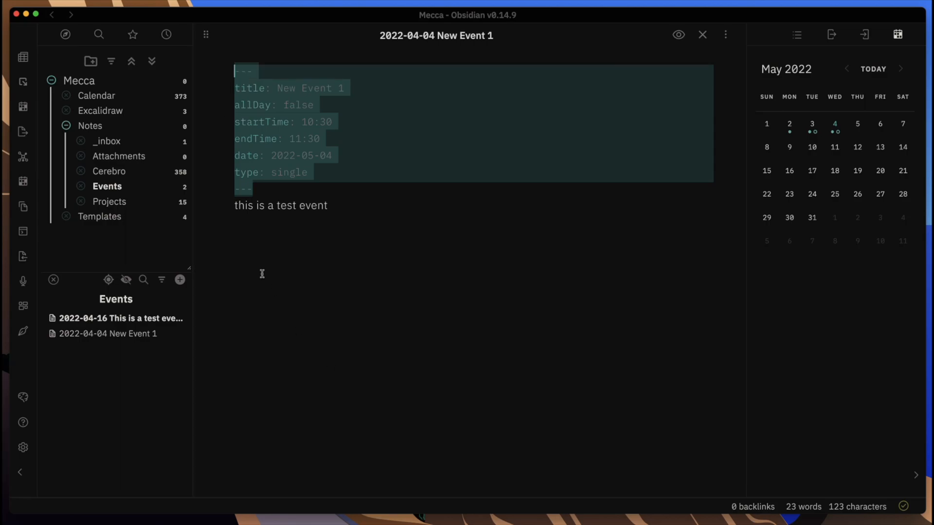
pyautogui.moveTo(114, 186)
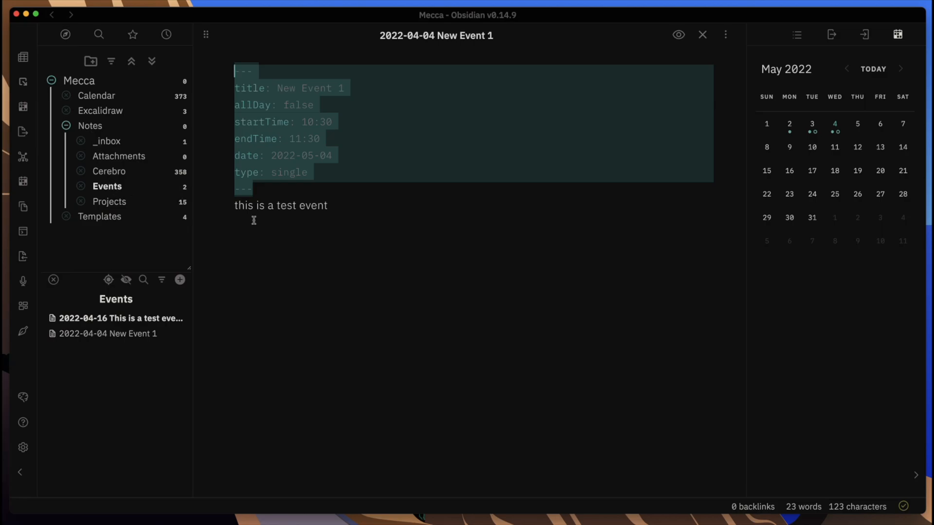
pyautogui.moveTo(286, 284)
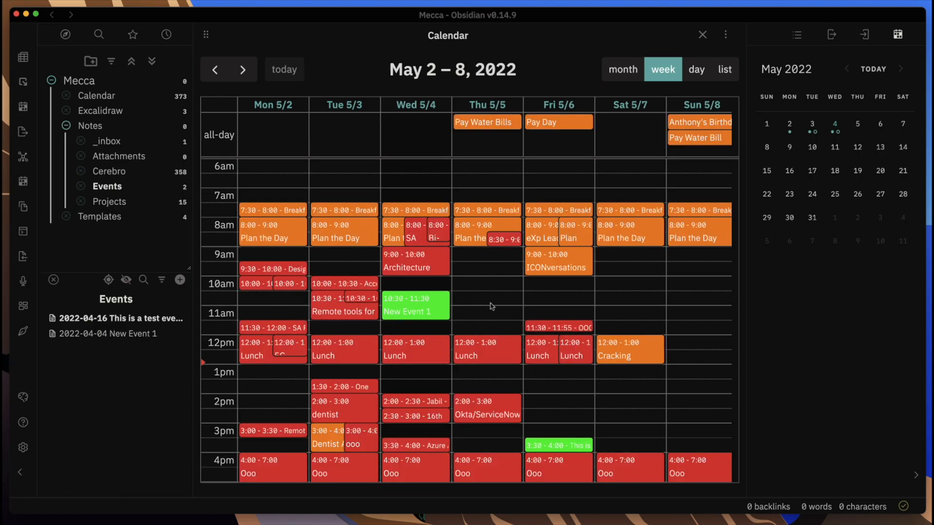
pyautogui.moveTo(531, 389)
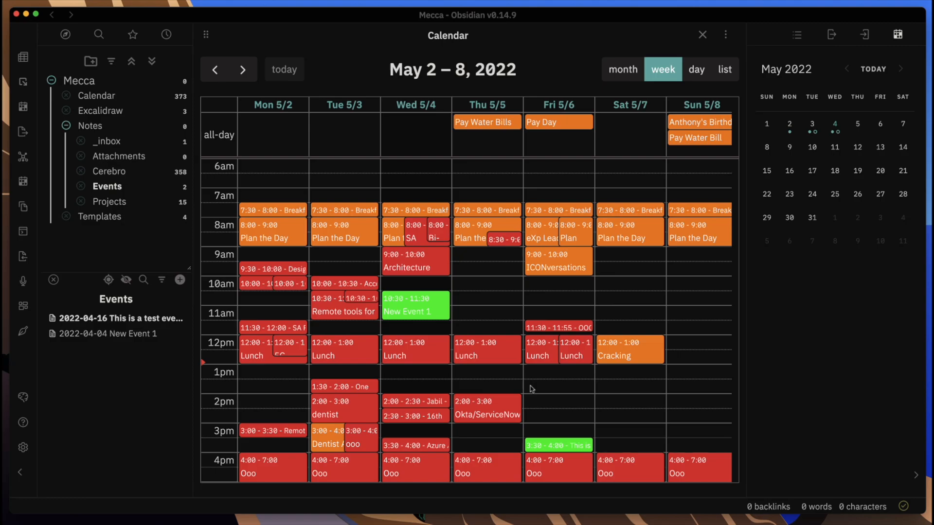
pyautogui.moveTo(503, 280)
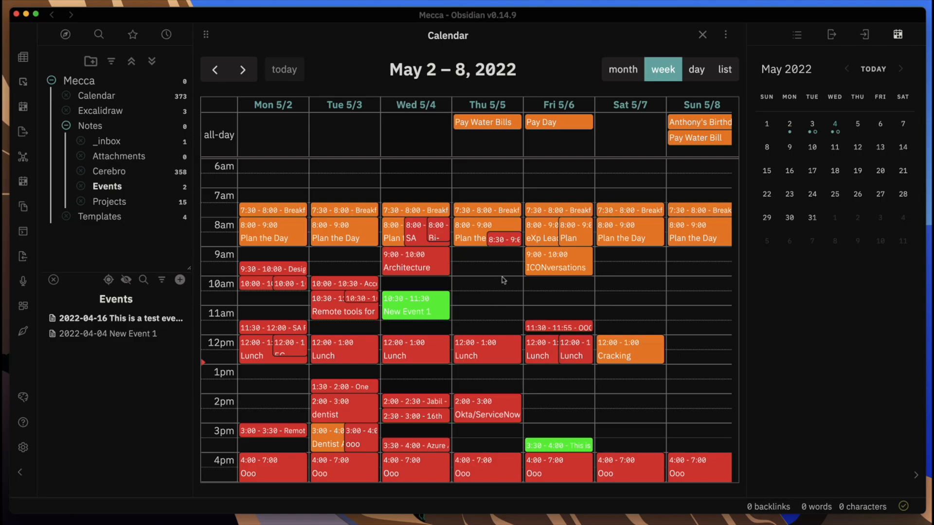
pyautogui.moveTo(555, 297)
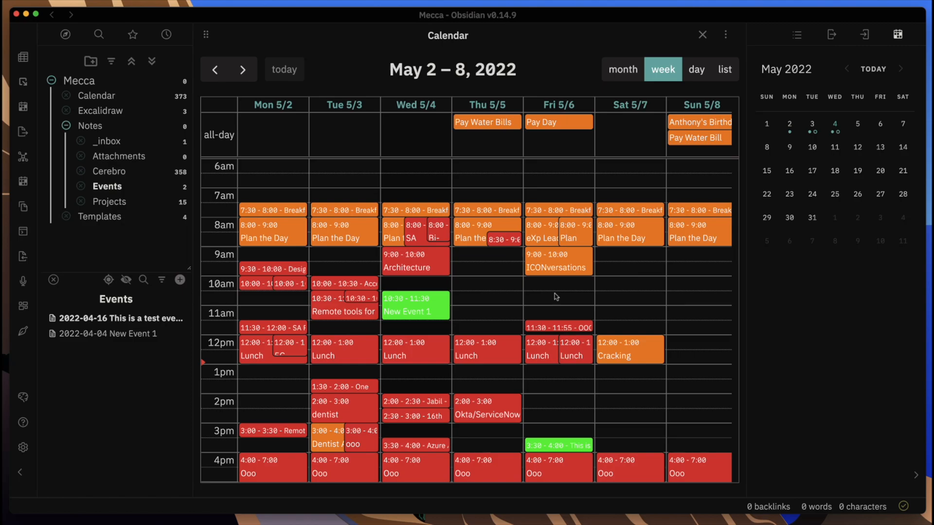
pyautogui.moveTo(623, 125)
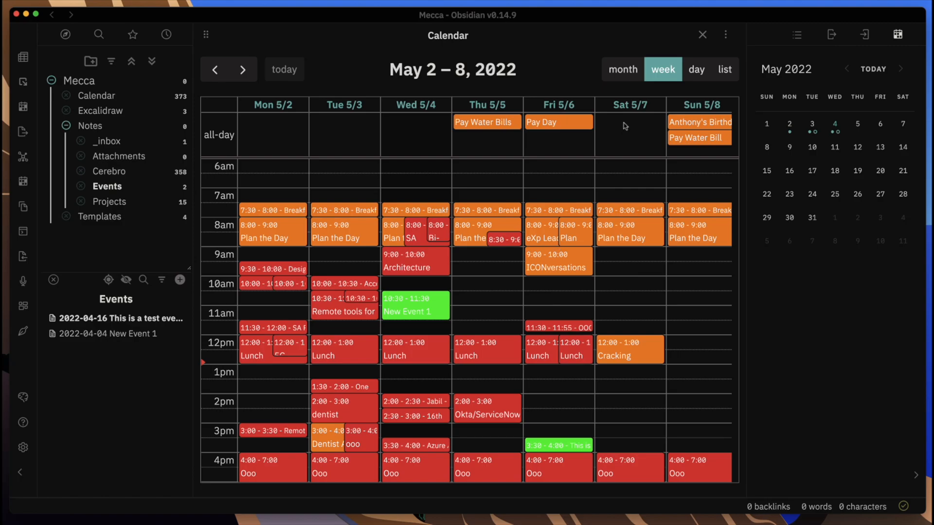
# Switch to month view, then day view for Wednesday, May 4, 2022
pyautogui.click(623, 69)
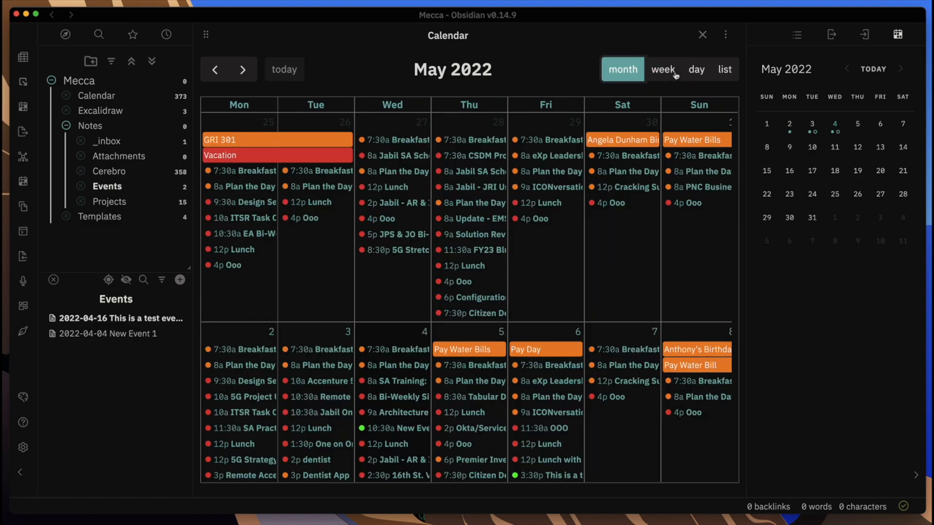
pyautogui.click(695, 69)
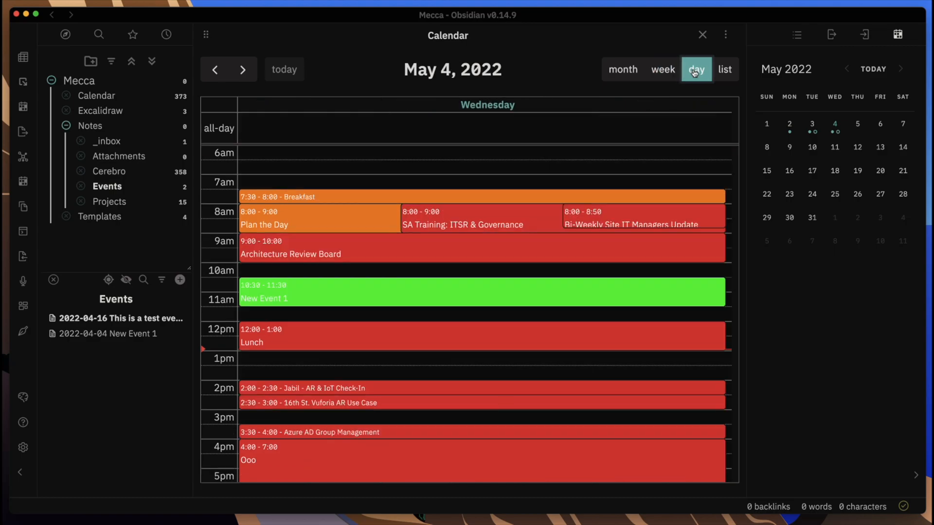
pyautogui.moveTo(721, 73)
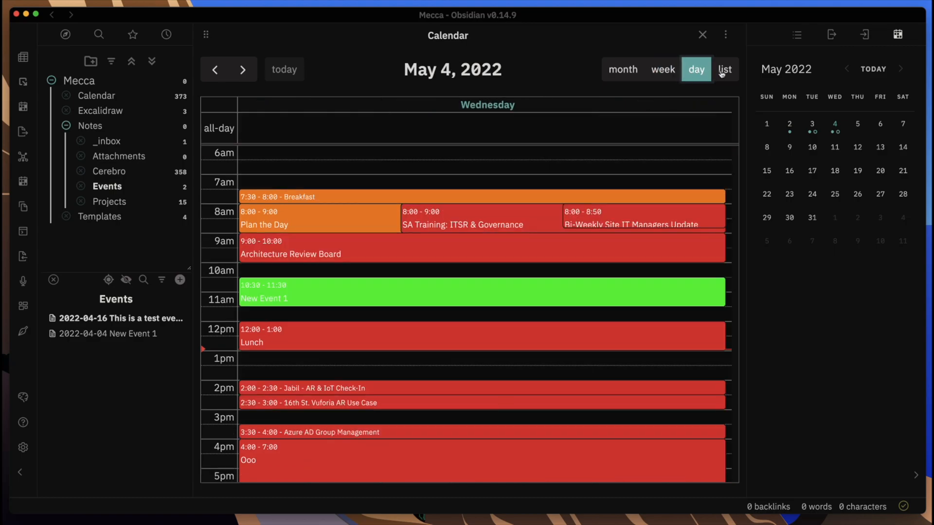
# List the May 2–8 events, try a remote event, then reopen New Event 1
pyautogui.click(725, 69)
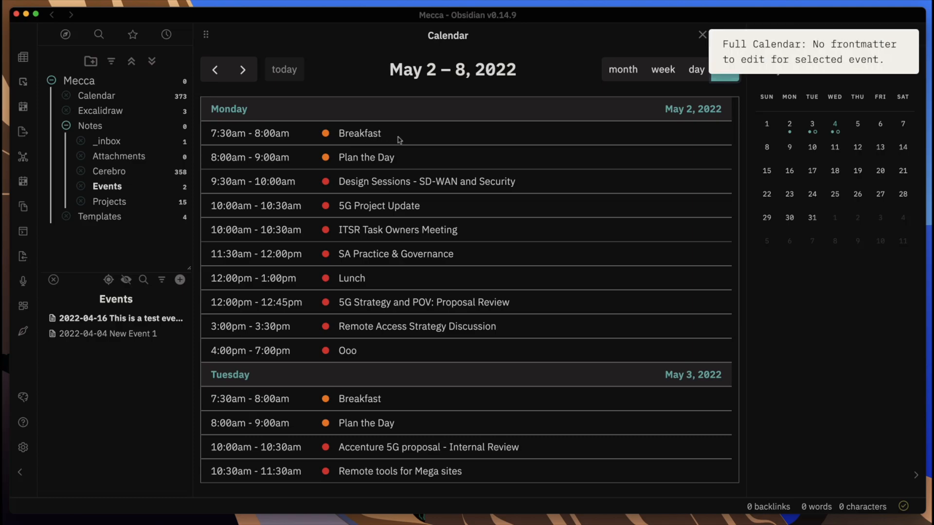
pyautogui.moveTo(486, 243)
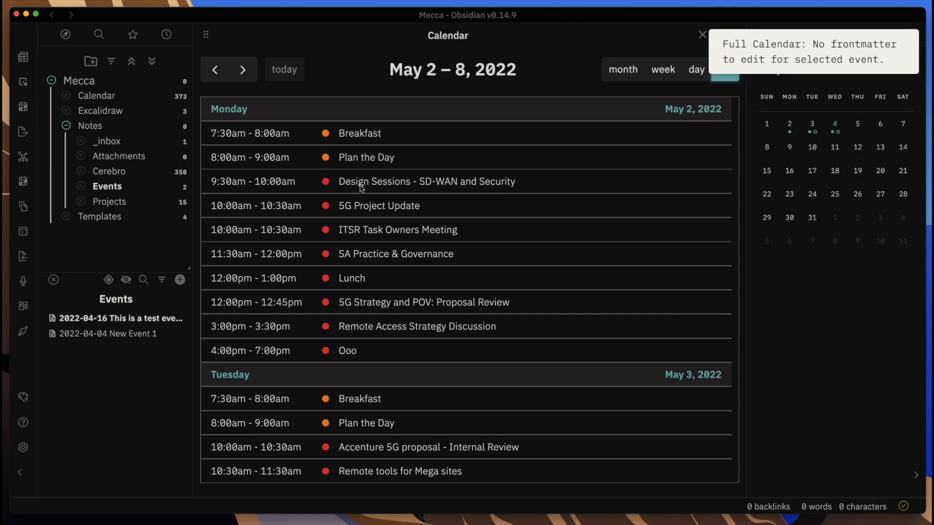
pyautogui.click(724, 69)
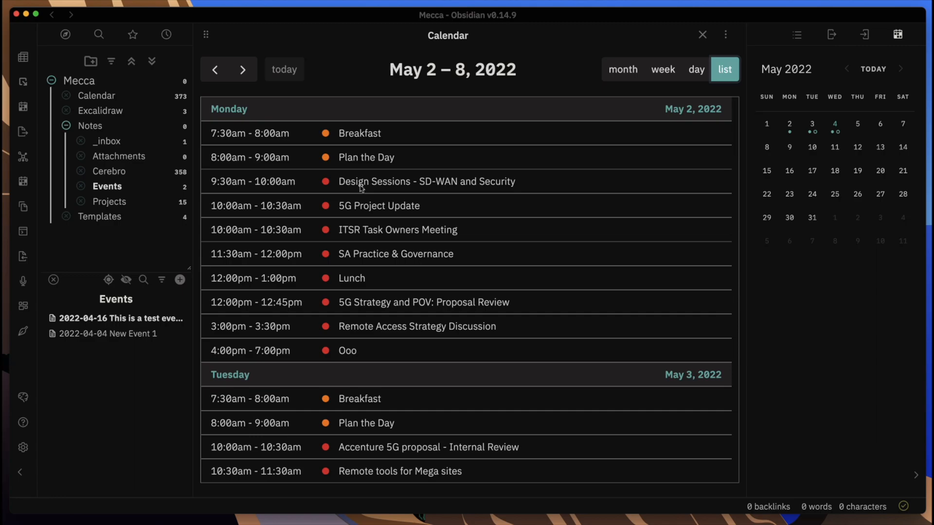
pyautogui.moveTo(397, 190)
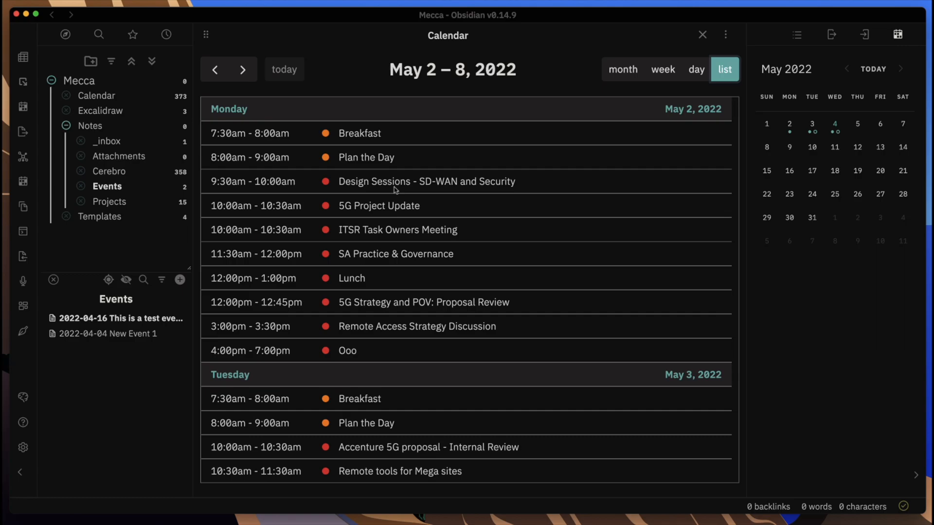
pyautogui.moveTo(525, 196)
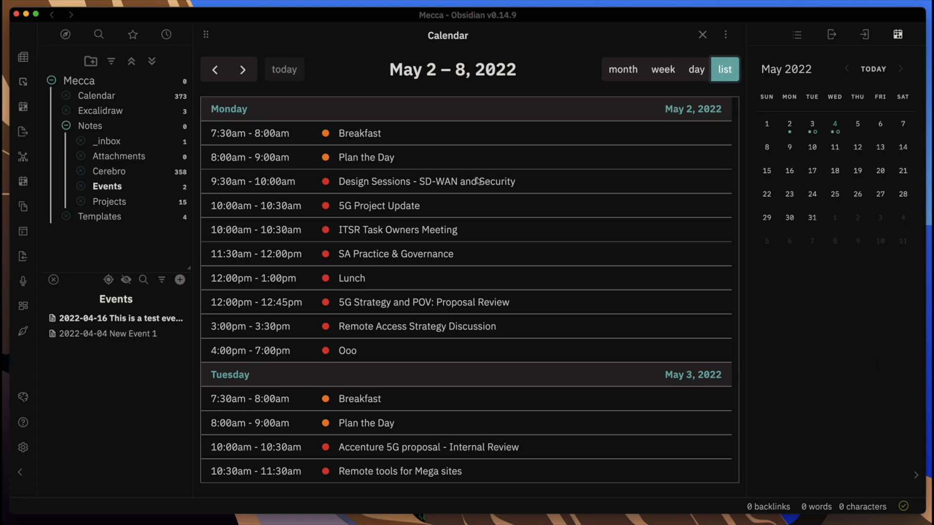
pyautogui.click(108, 334)
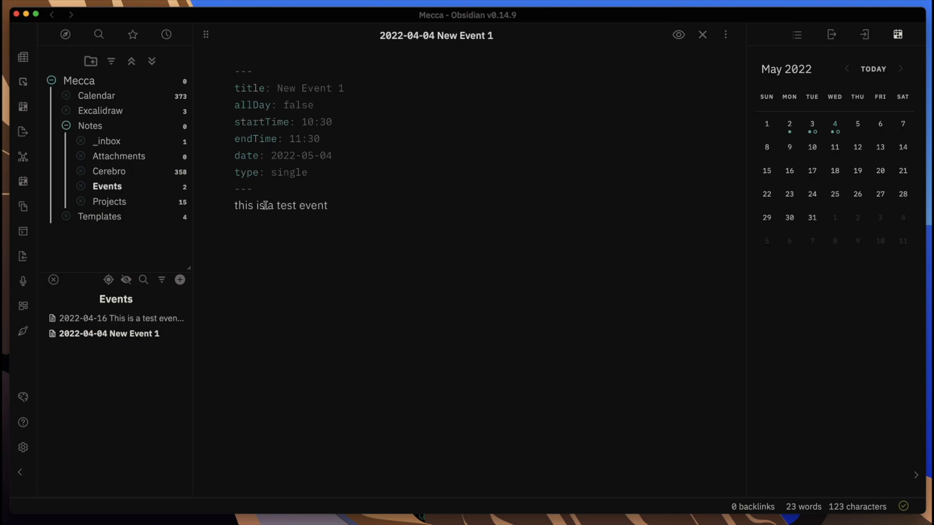
# Select the description line, view the 2022-04-16 test event note, then return to the May 2–8 week view
pyautogui.click(300, 205)
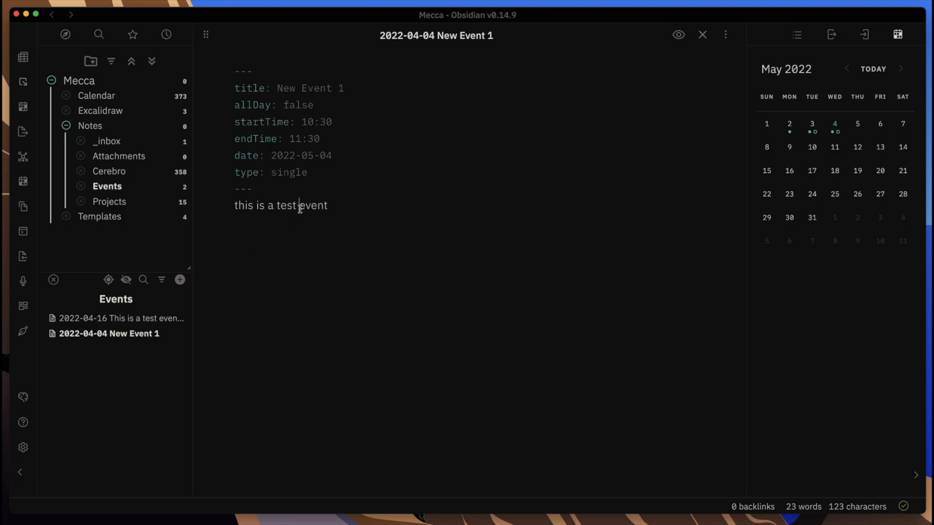
pyautogui.tripleClick(280, 205)
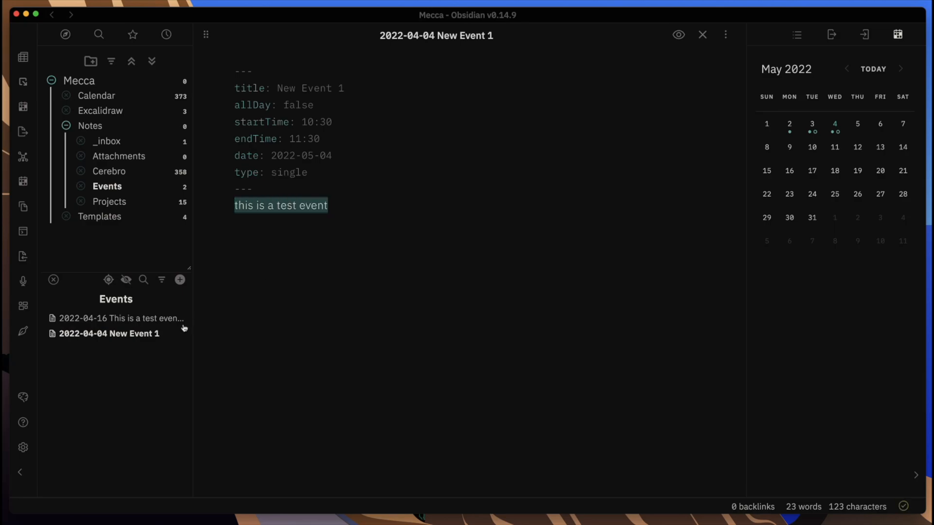
pyautogui.click(116, 318)
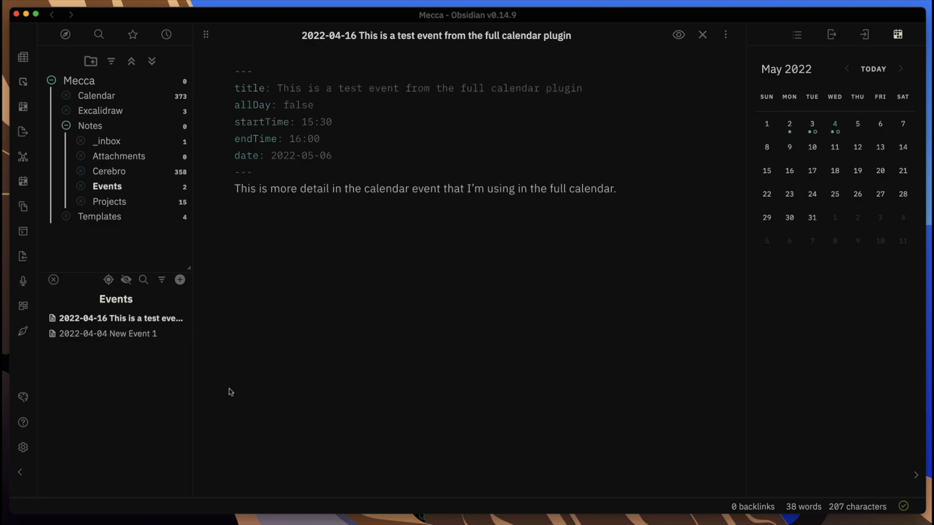
pyautogui.click(51, 15)
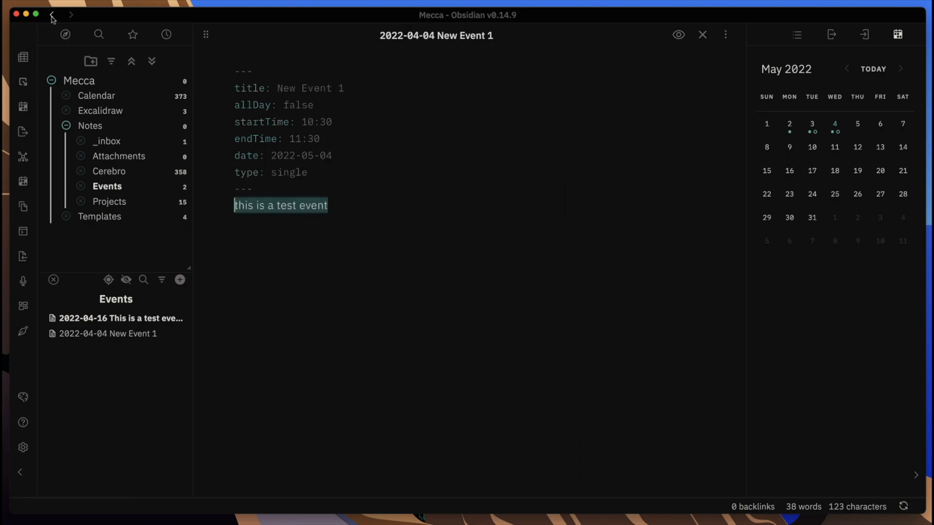
pyautogui.click(899, 34)
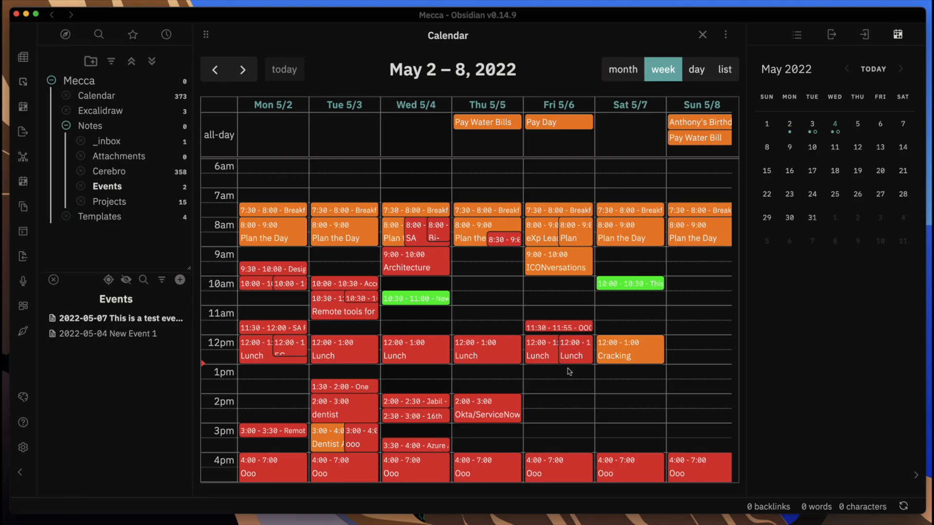
pyautogui.moveTo(608, 405)
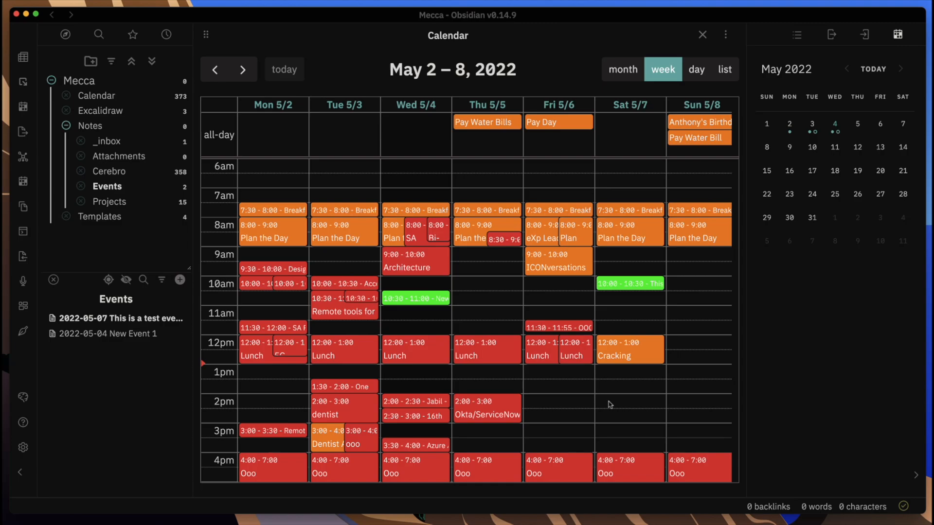
pyautogui.moveTo(641, 297)
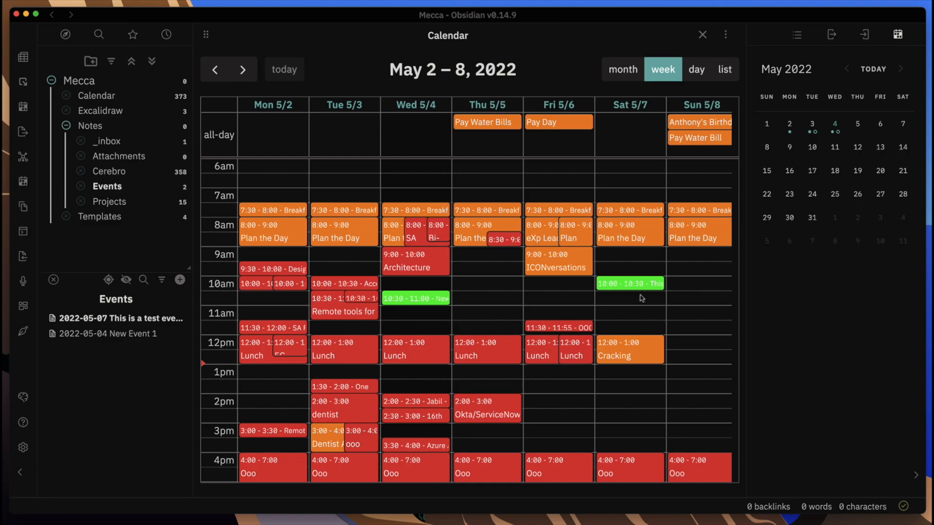